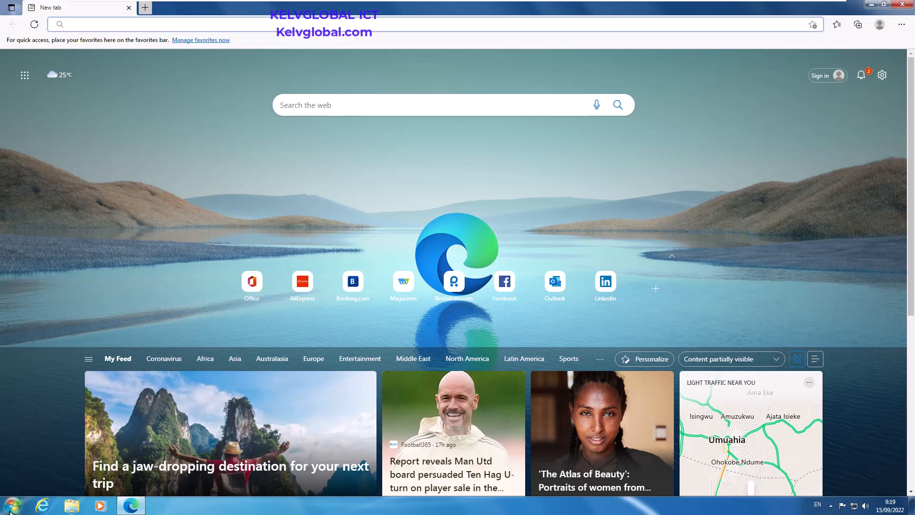
# Step: Check the Windows version via winver from Start search, then dismiss the version dialog
pyautogui.click(9, 505)
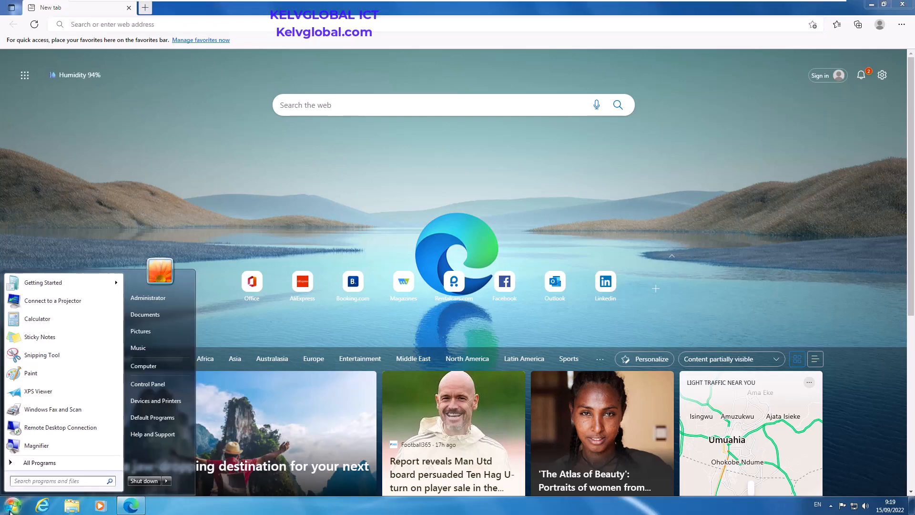
pyautogui.write('zinver')
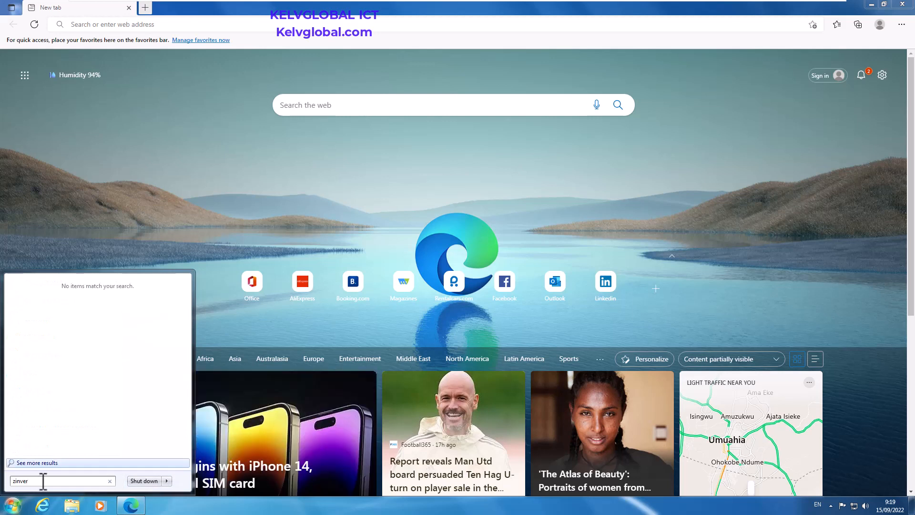
pyautogui.press('Backspace')
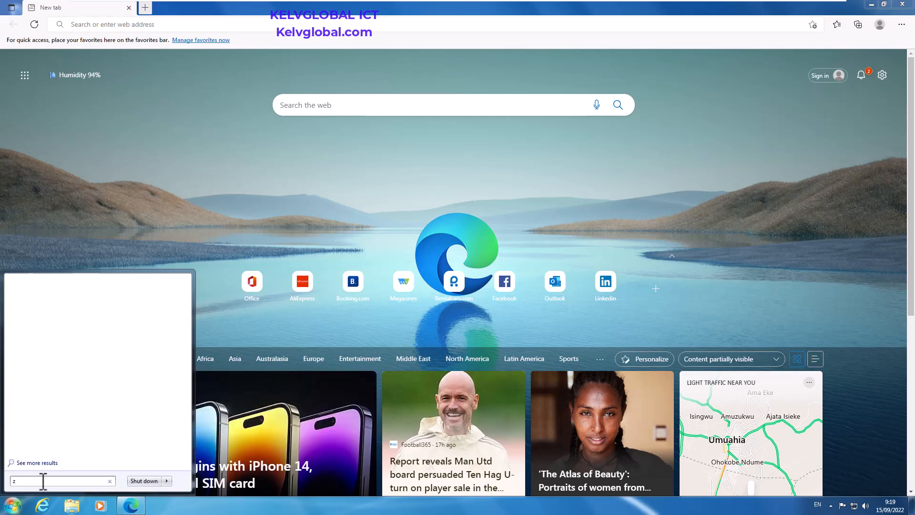
pyautogui.write('winver')
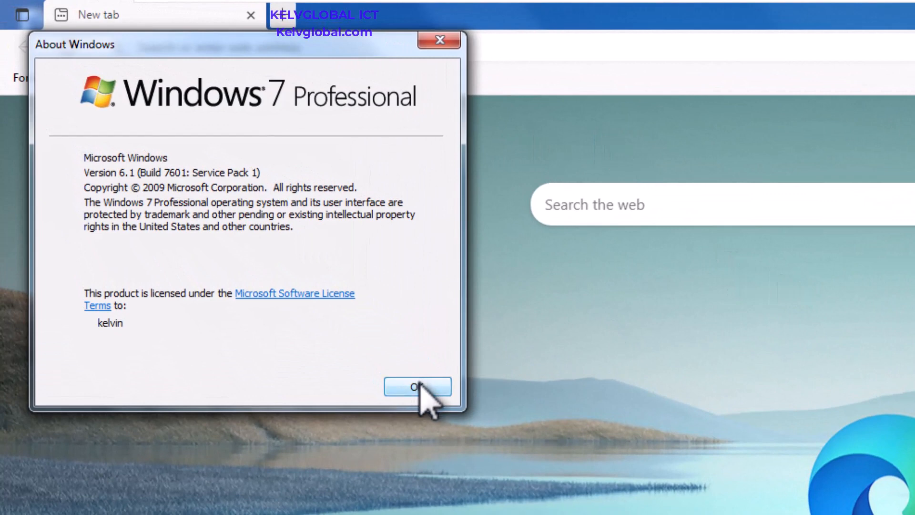
pyautogui.click(417, 386)
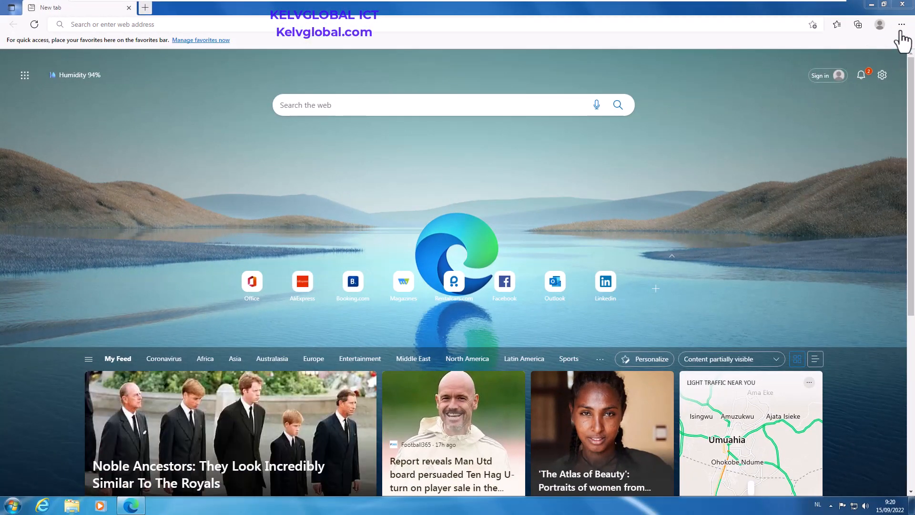
pyautogui.moveTo(901, 25)
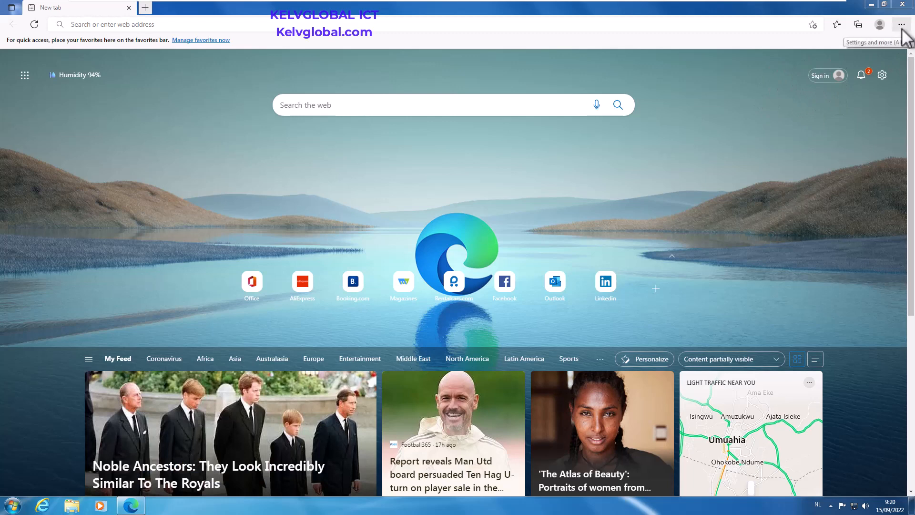
# Step: Go to Edge's Settings page from the Settings and more menu
pyautogui.click(901, 25)
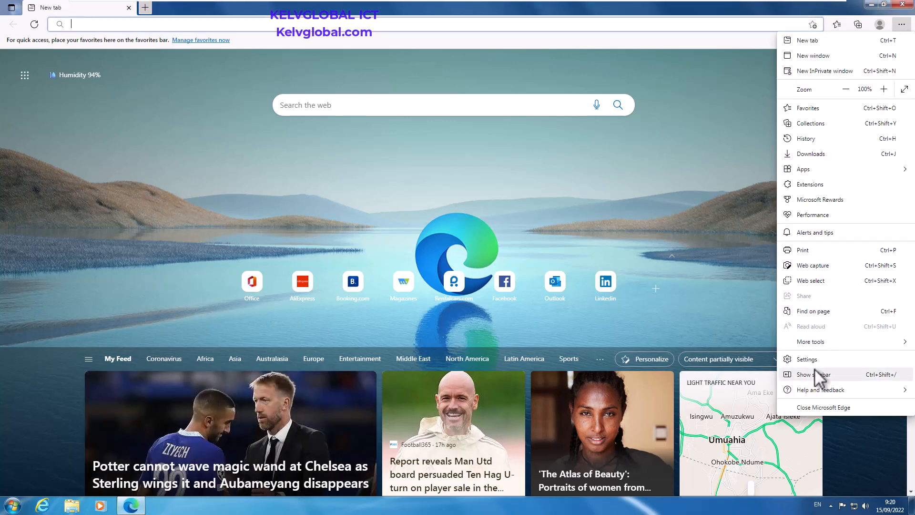
pyautogui.click(808, 359)
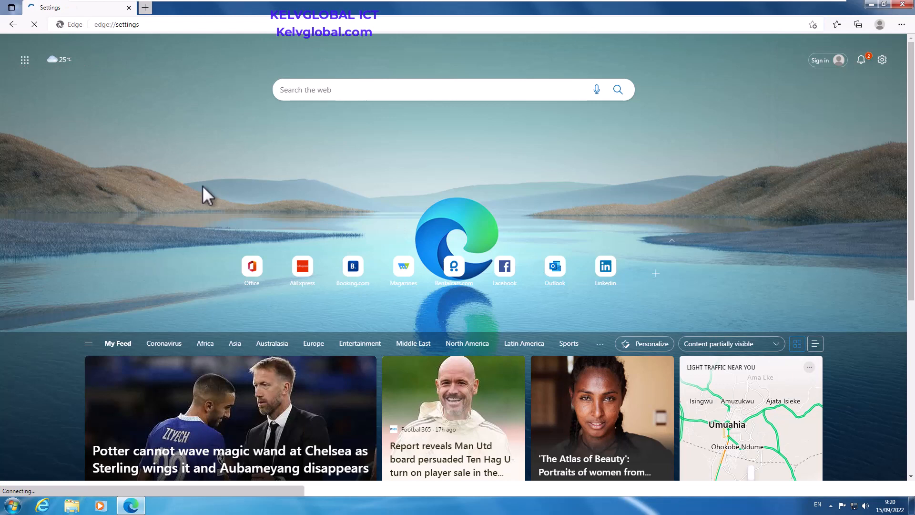
pyautogui.moveTo(420, 173)
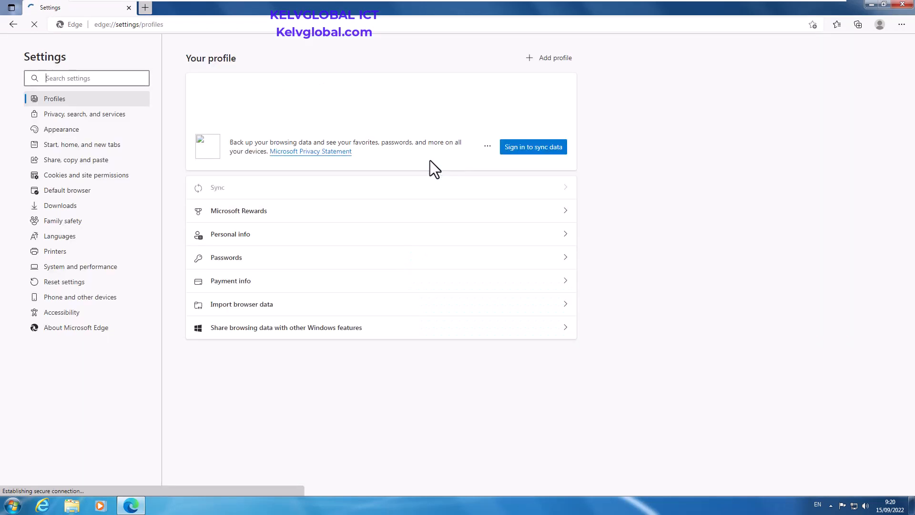
pyautogui.moveTo(111, 190)
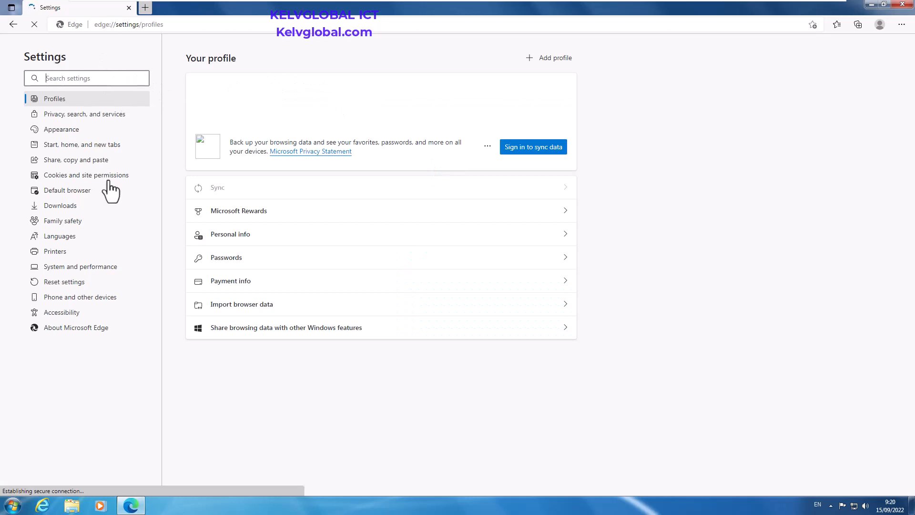
pyautogui.moveTo(70, 294)
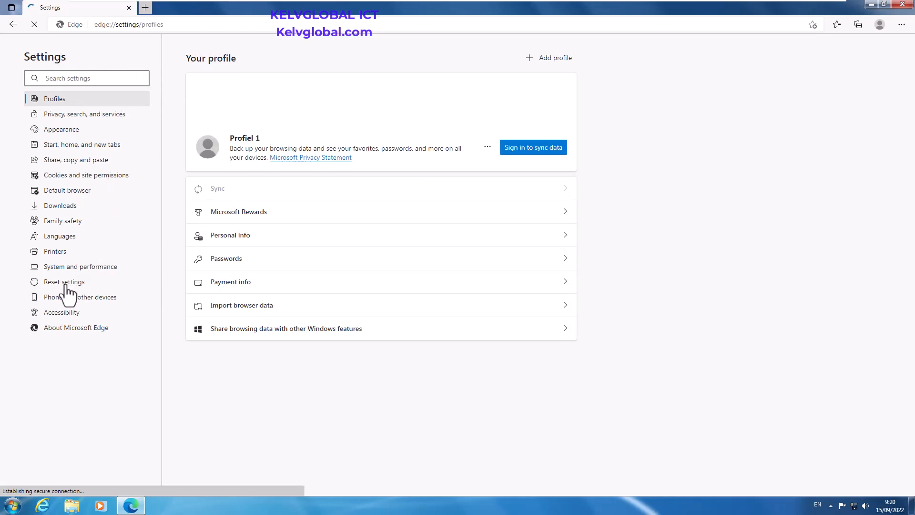
# Step: Restore all Edge settings to their default values from the Reset settings section
pyautogui.click(64, 282)
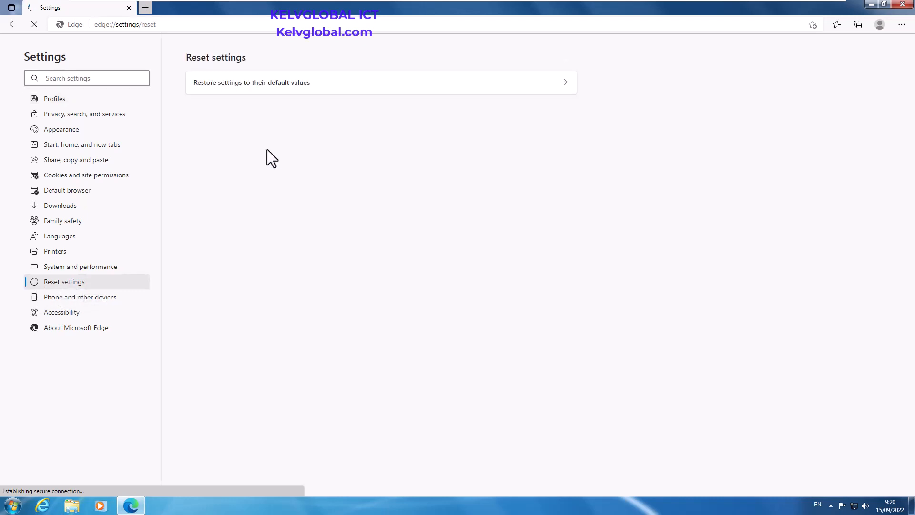
pyautogui.moveTo(237, 109)
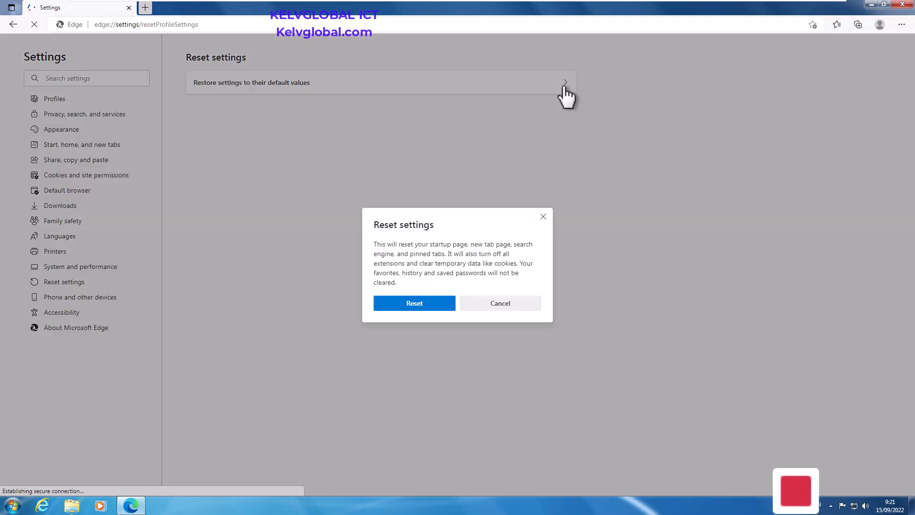
pyautogui.moveTo(611, 260)
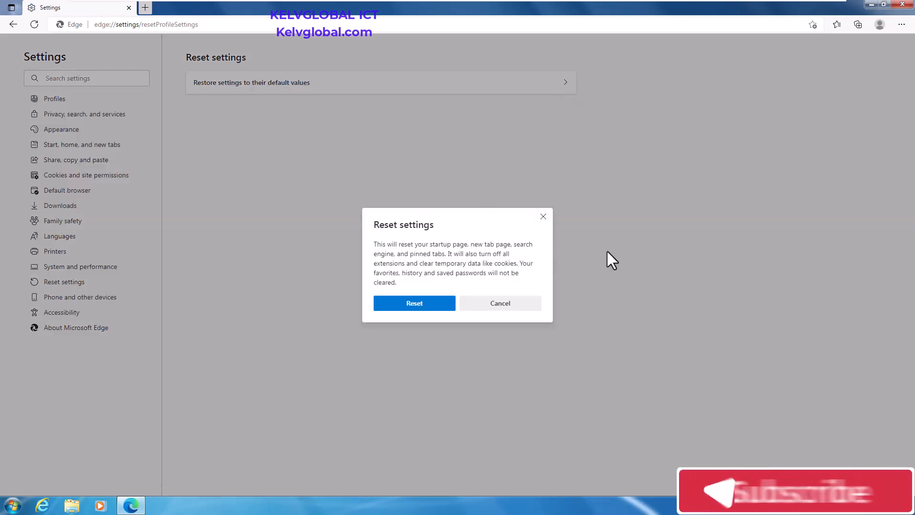
pyautogui.moveTo(476, 260)
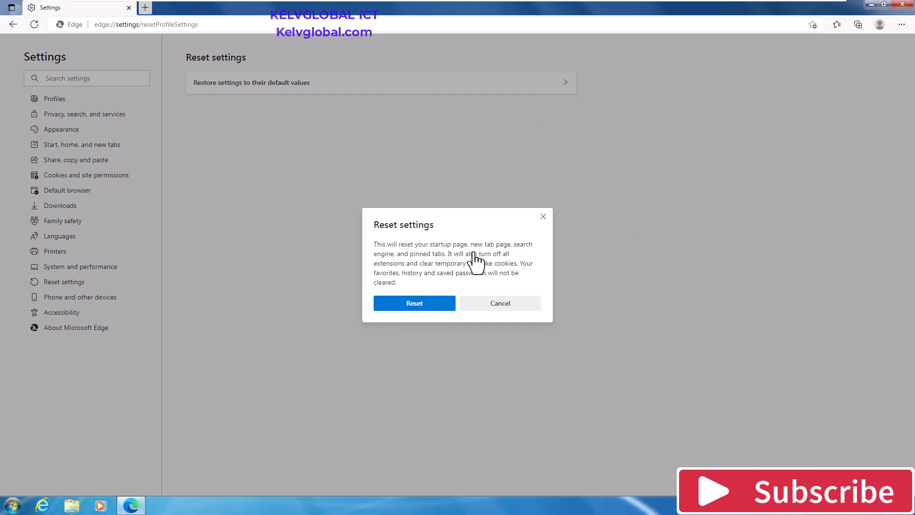
pyautogui.moveTo(449, 269)
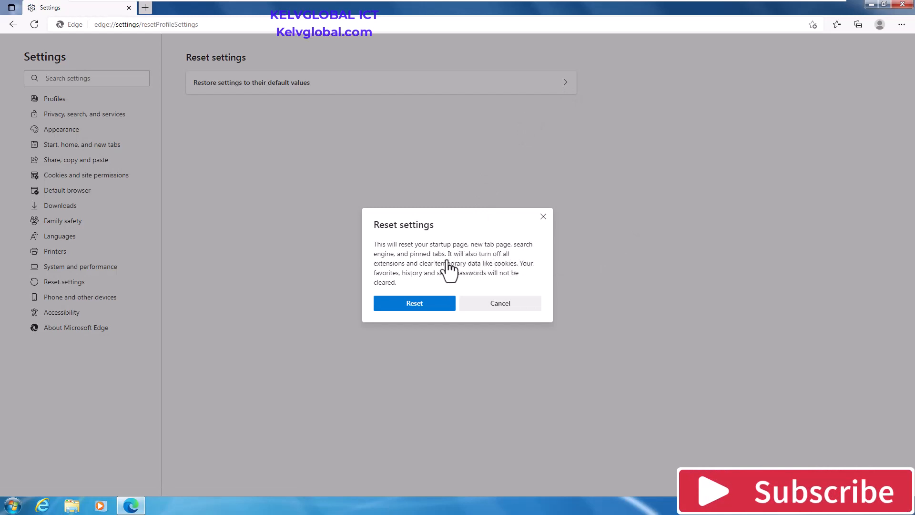
pyautogui.moveTo(430, 287)
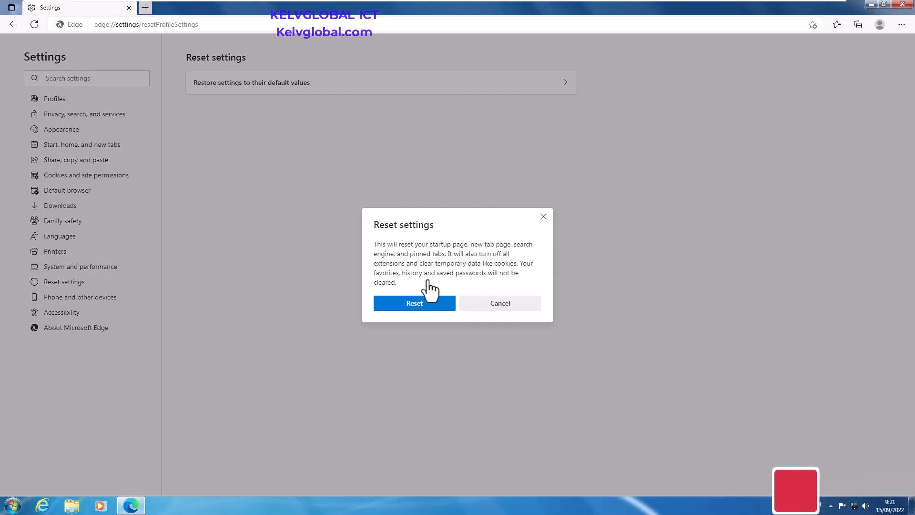
pyautogui.moveTo(479, 280)
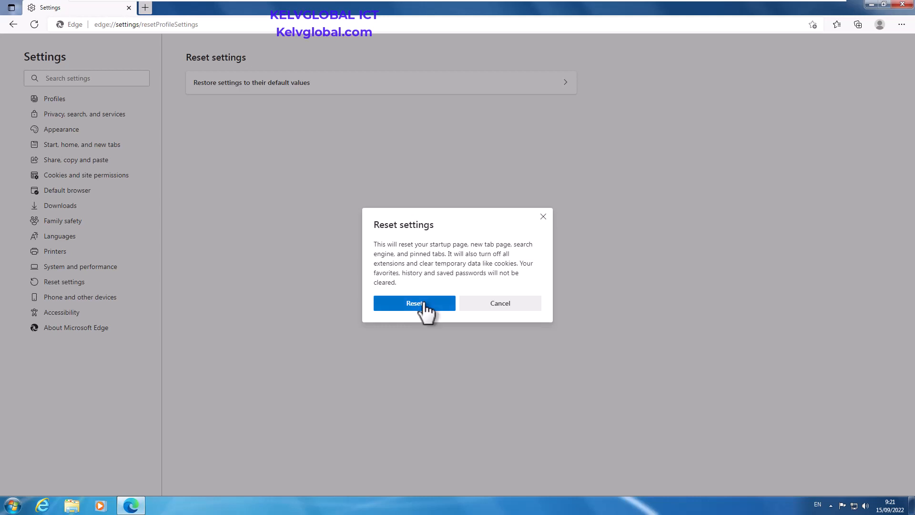
pyautogui.click(414, 304)
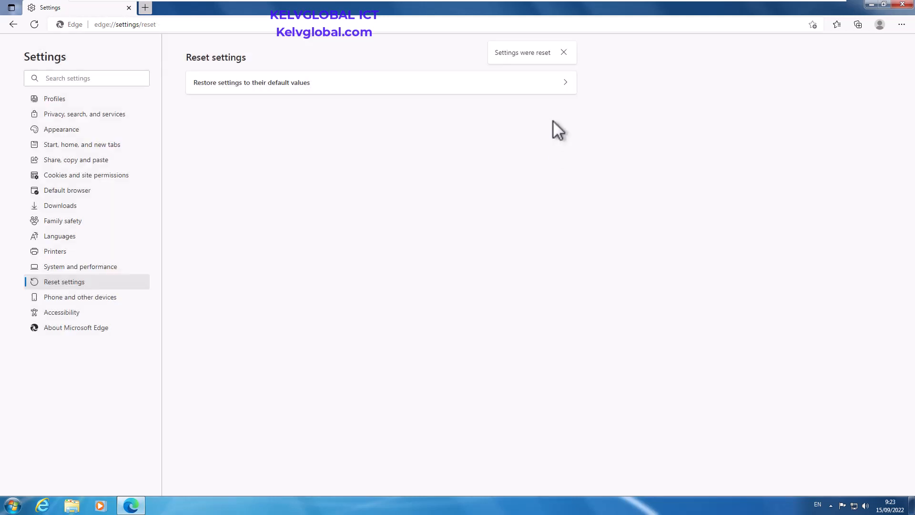
pyautogui.moveTo(452, 126)
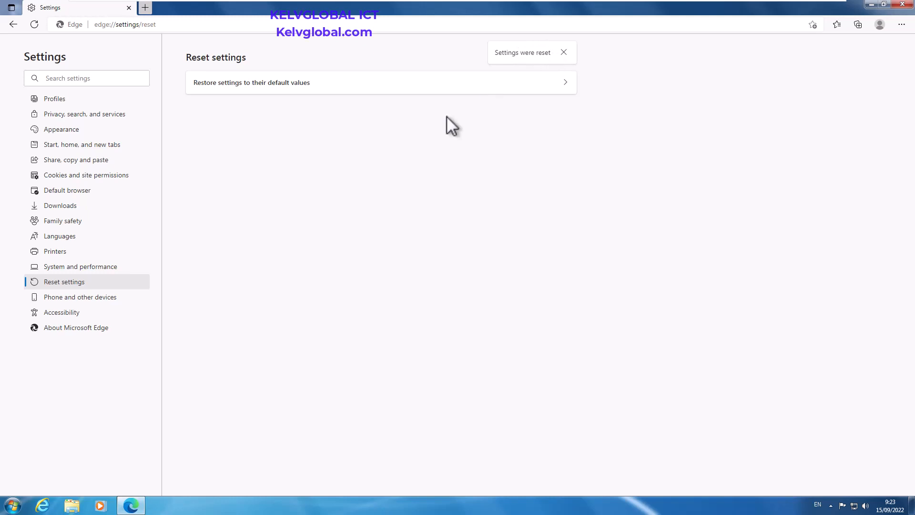
# Step: Launch Programs and Features via appwiz.cpl and choose Microsoft Edge in the installed programs list
pyautogui.click(9, 503)
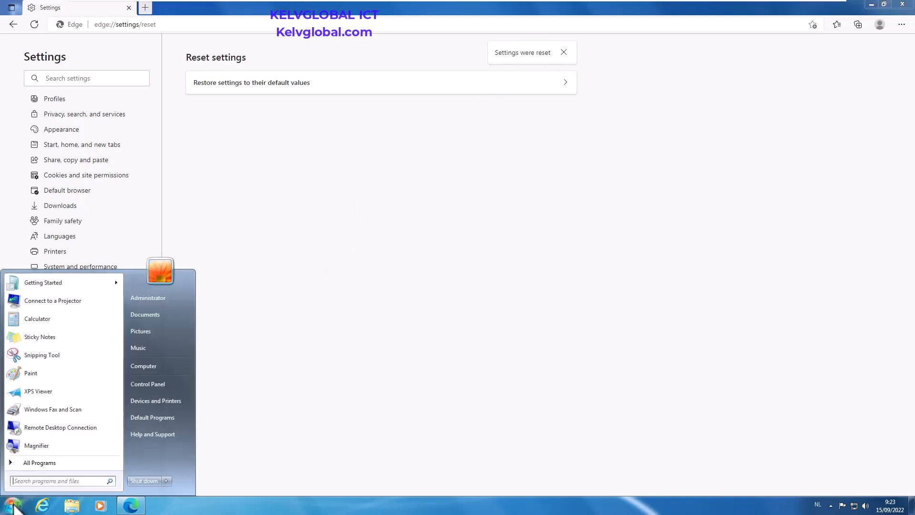
pyautogui.write('appw')
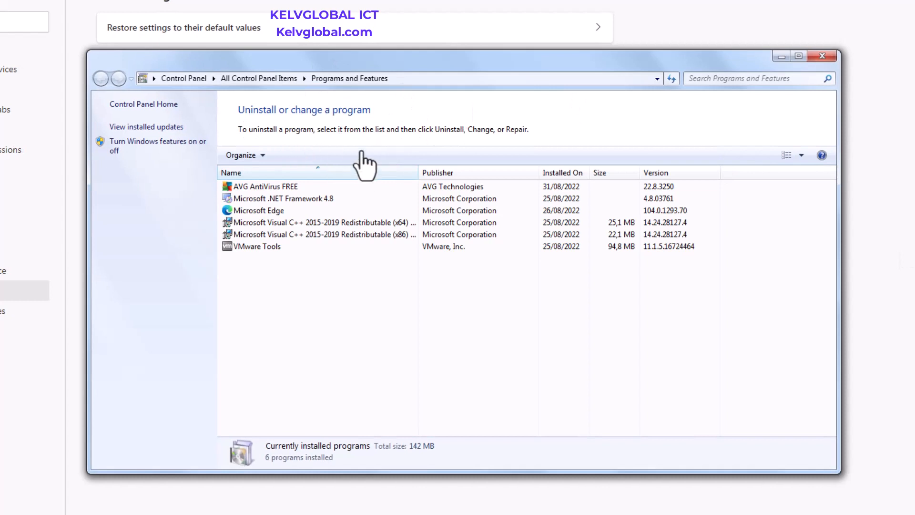
pyautogui.moveTo(256, 228)
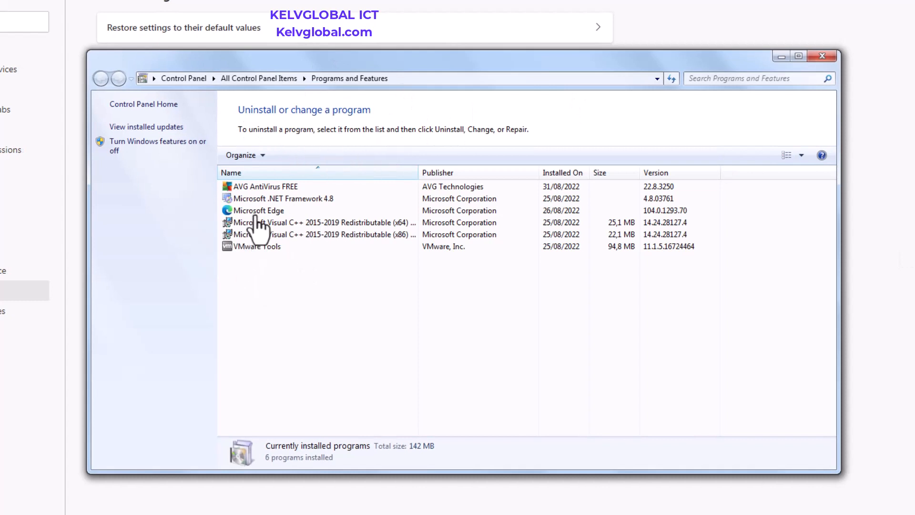
pyautogui.click(259, 210)
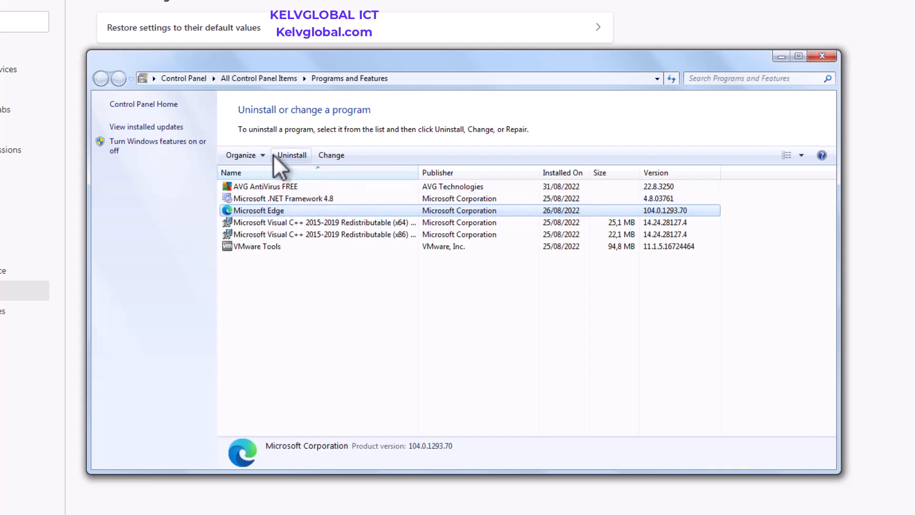
pyautogui.moveTo(292, 154)
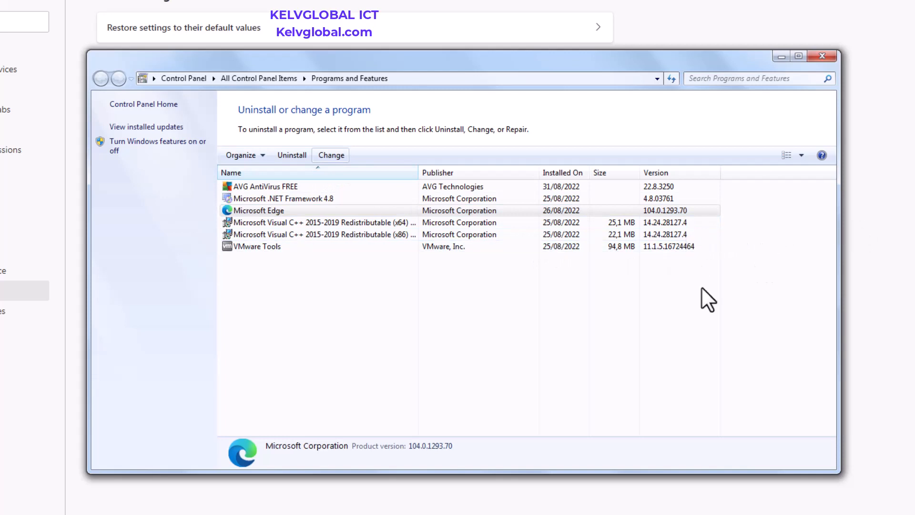
pyautogui.moveTo(821, 366)
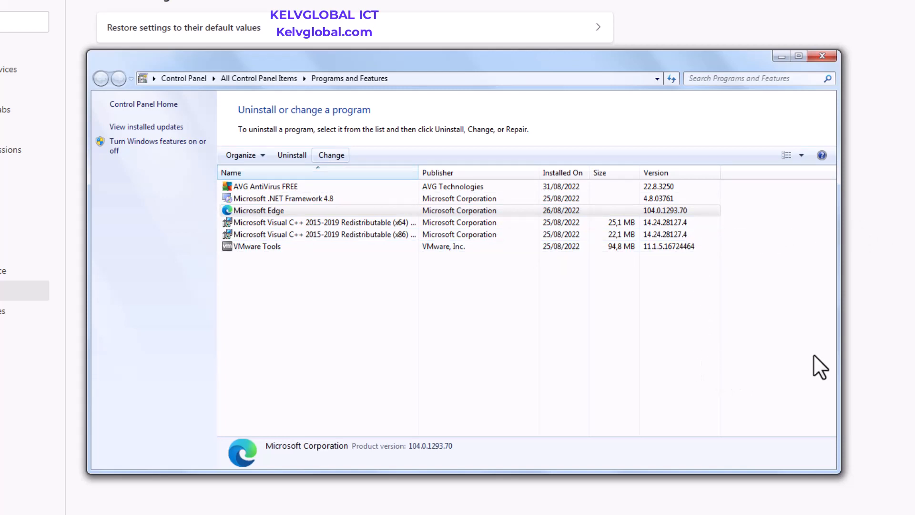
pyautogui.moveTo(913, 388)
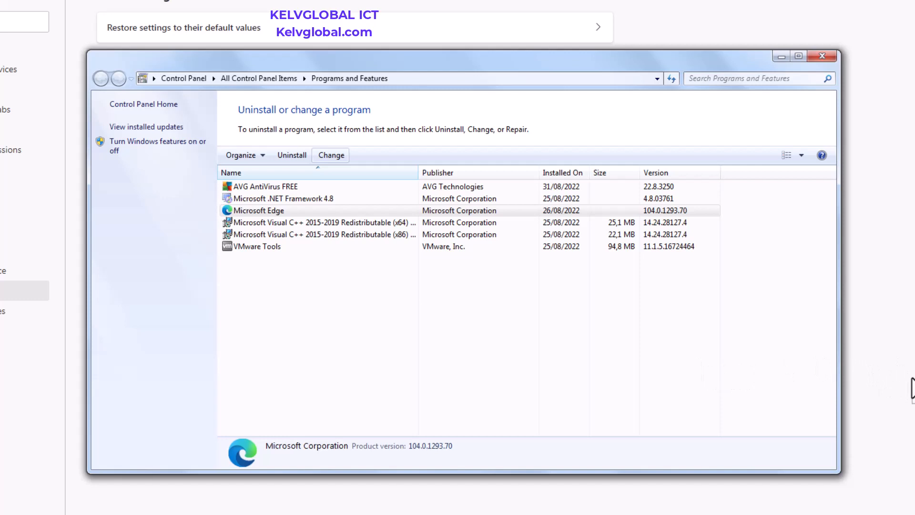
pyautogui.moveTo(907, 387)
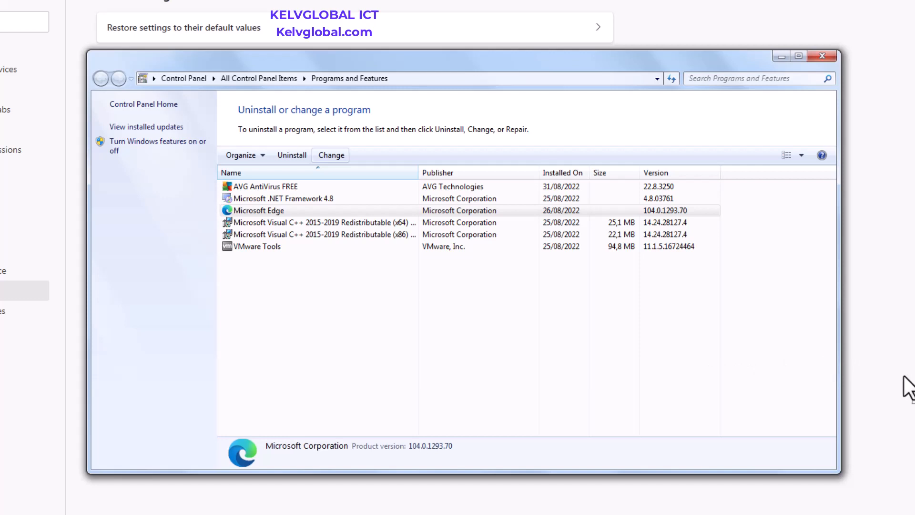
# Step: Confirm Herstellen so the installer starts repairing and downloading Microsoft Edge
pyautogui.click(331, 154)
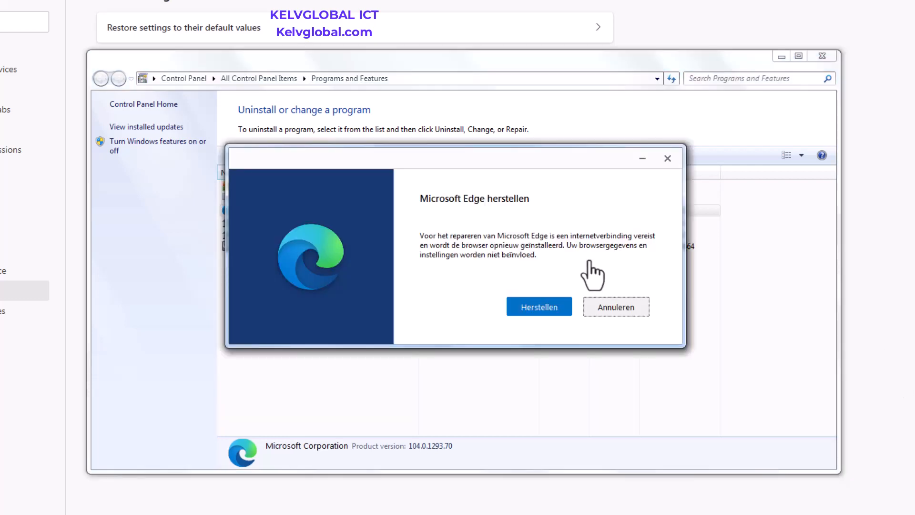
pyautogui.moveTo(468, 220)
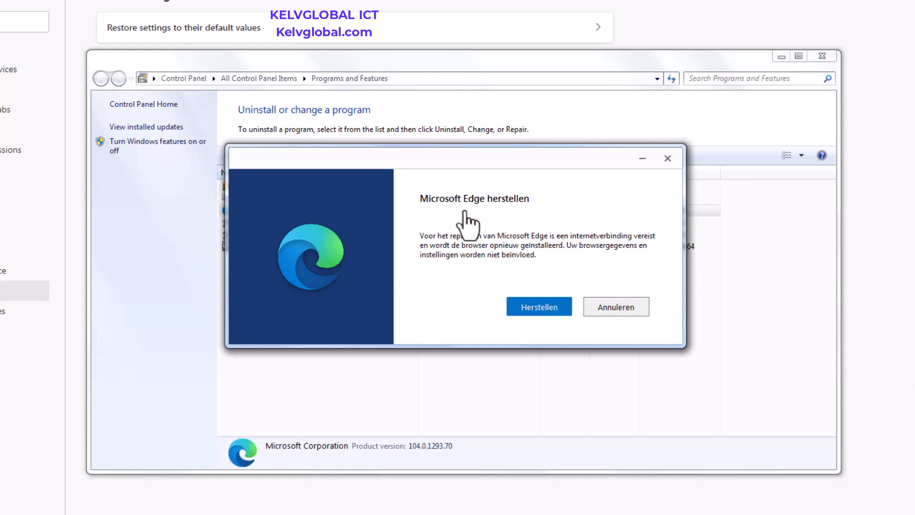
pyautogui.moveTo(520, 225)
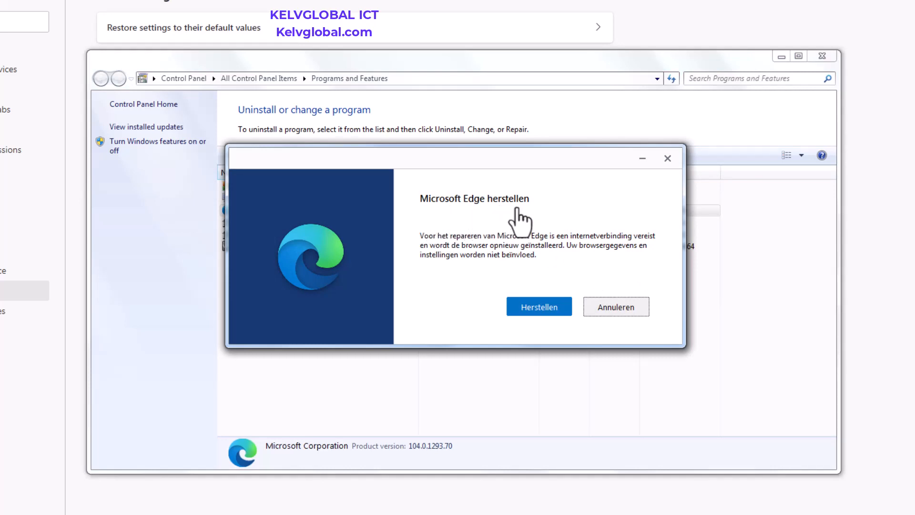
pyautogui.moveTo(517, 274)
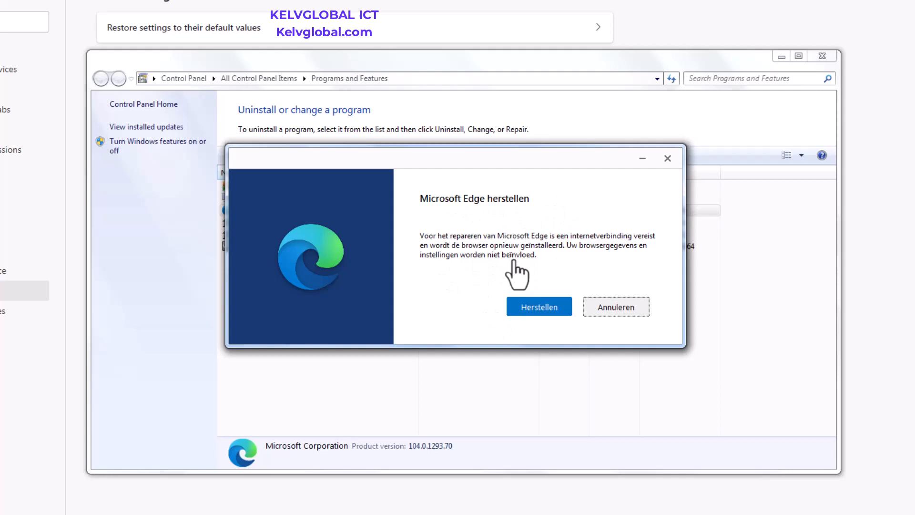
pyautogui.moveTo(513, 306)
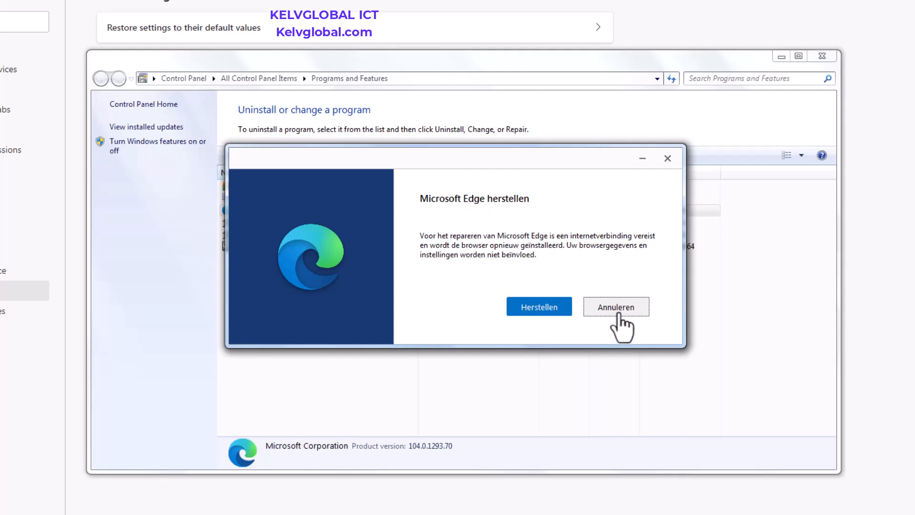
pyautogui.moveTo(441, 309)
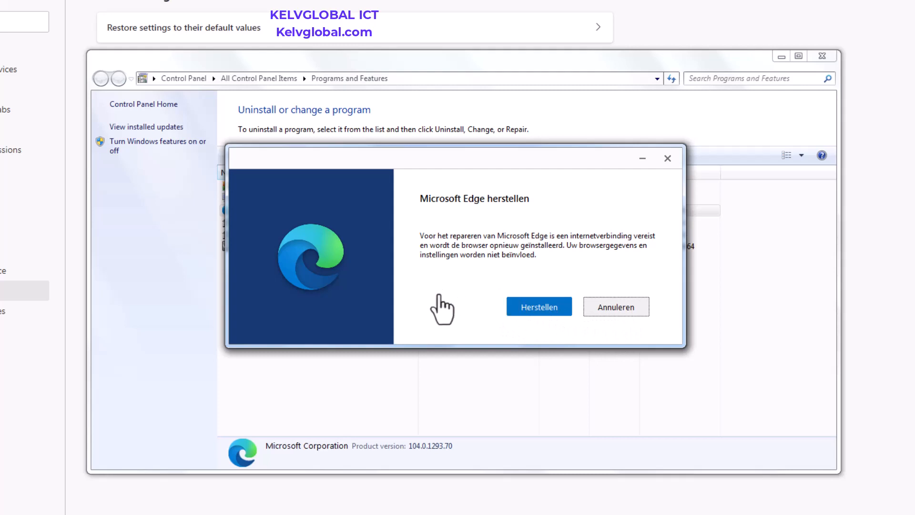
pyautogui.click(538, 307)
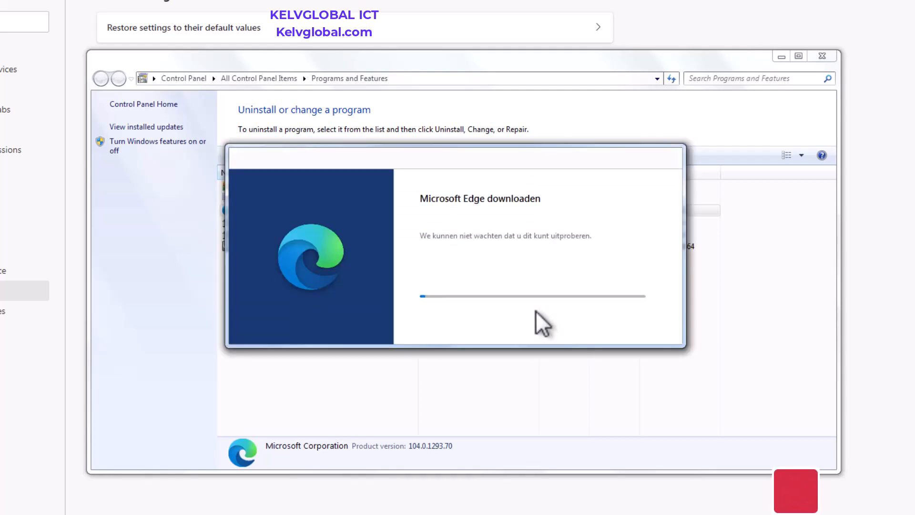
pyautogui.moveTo(458, 271)
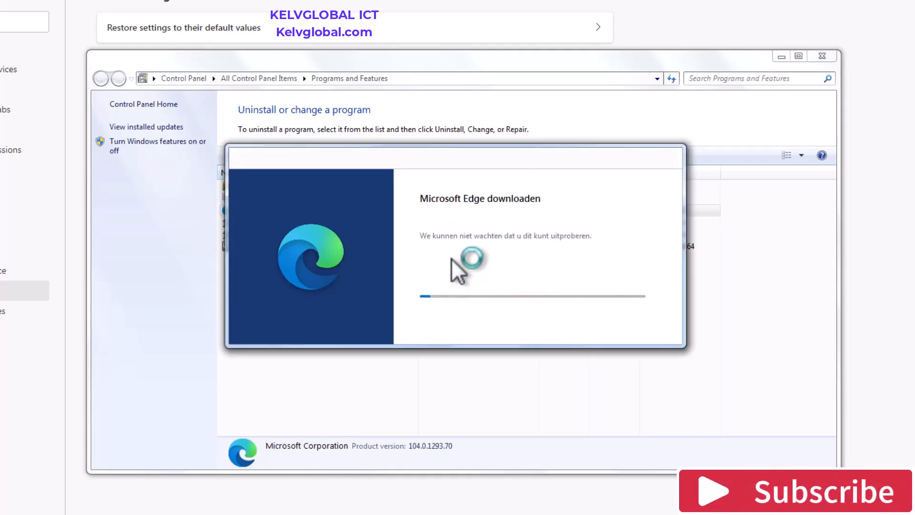
pyautogui.moveTo(505, 266)
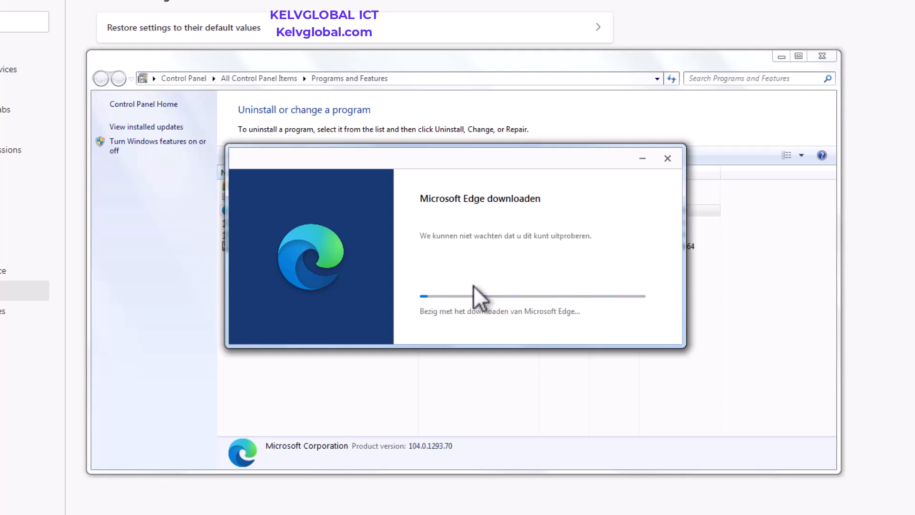
pyautogui.moveTo(458, 335)
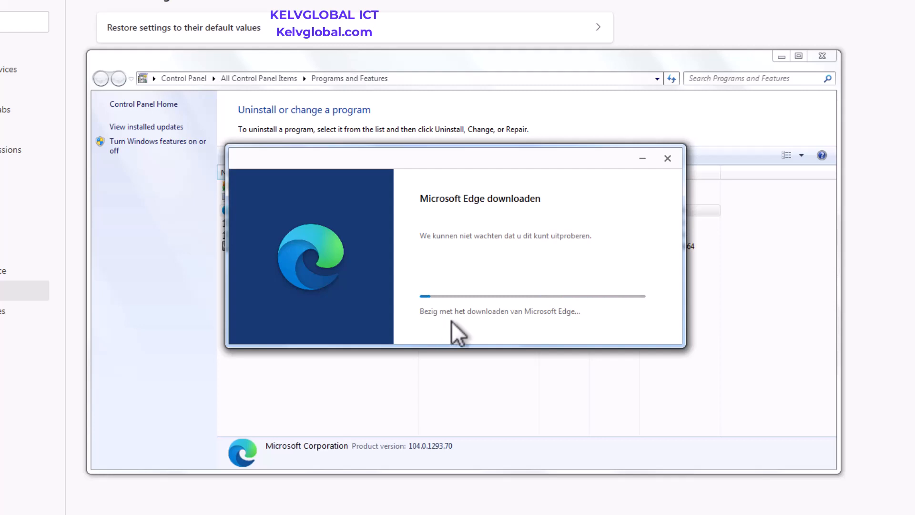
pyautogui.moveTo(499, 315)
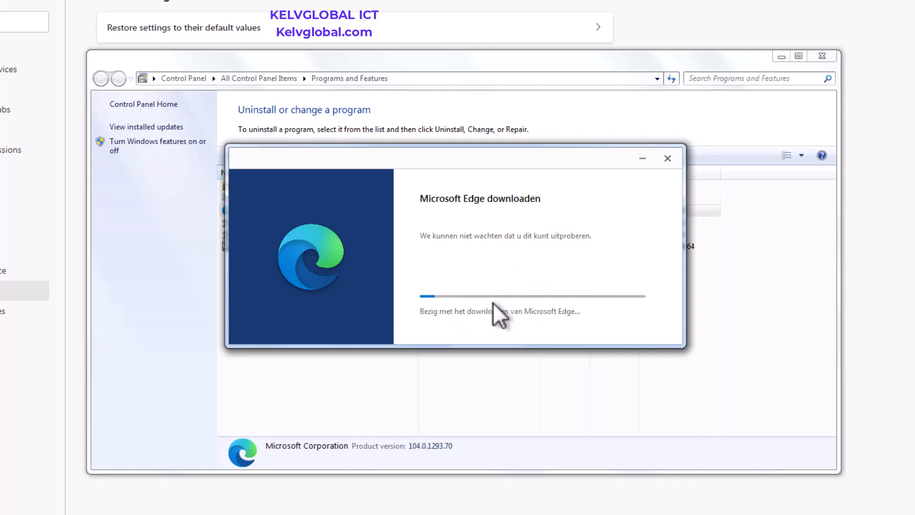
pyautogui.moveTo(553, 326)
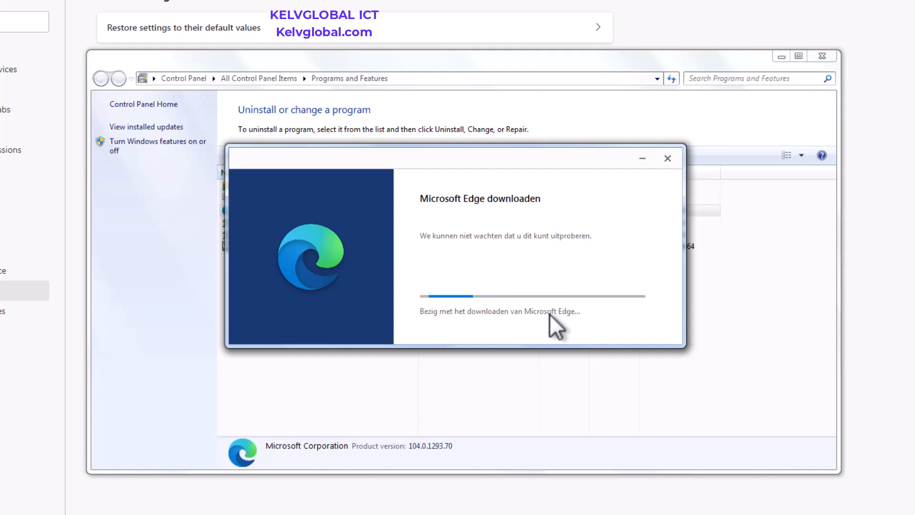
pyautogui.moveTo(561, 327)
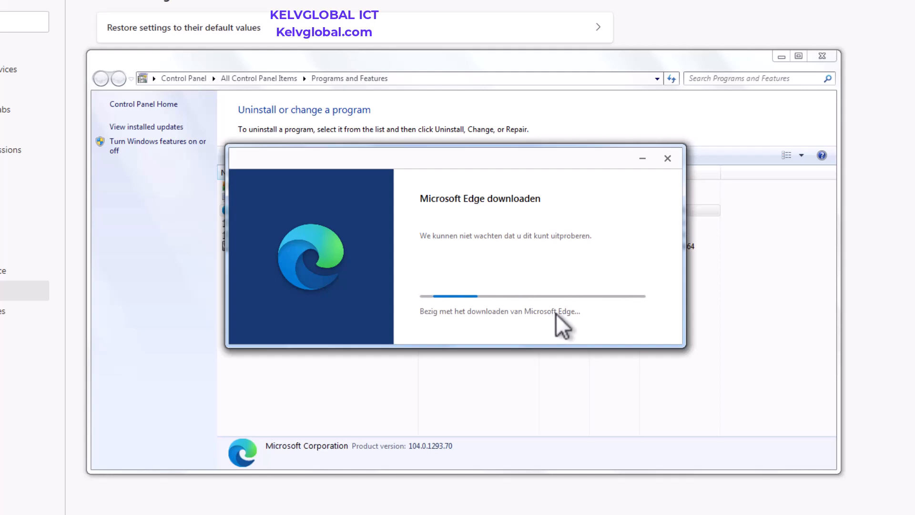
pyautogui.moveTo(558, 333)
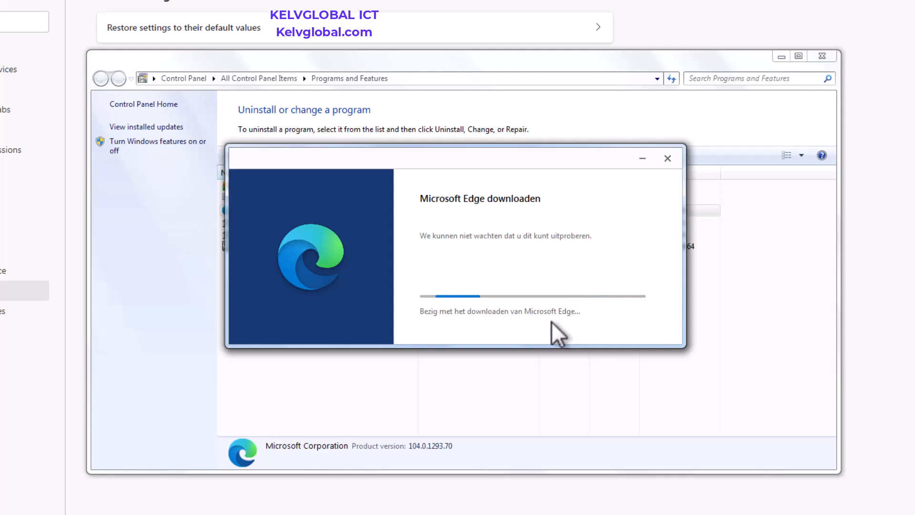
pyautogui.moveTo(904, 382)
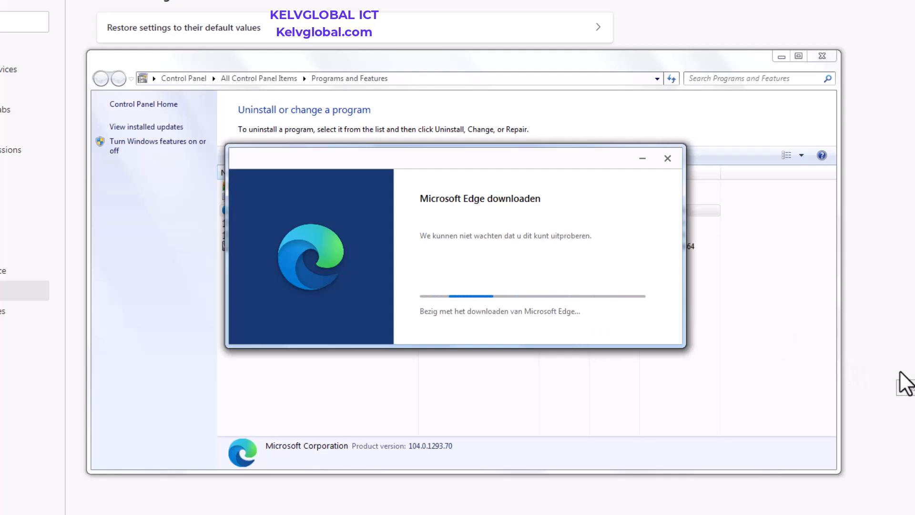
pyautogui.moveTo(712, 350)
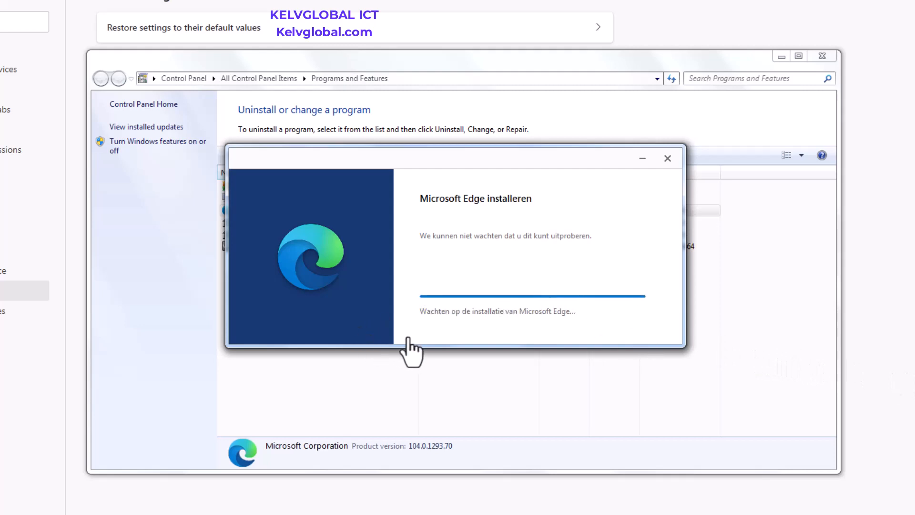
pyautogui.moveTo(485, 333)
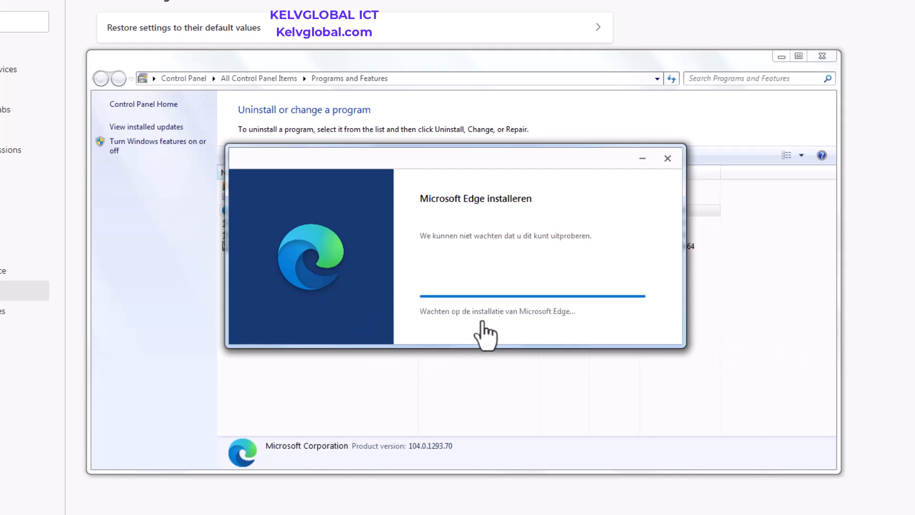
pyautogui.moveTo(458, 274)
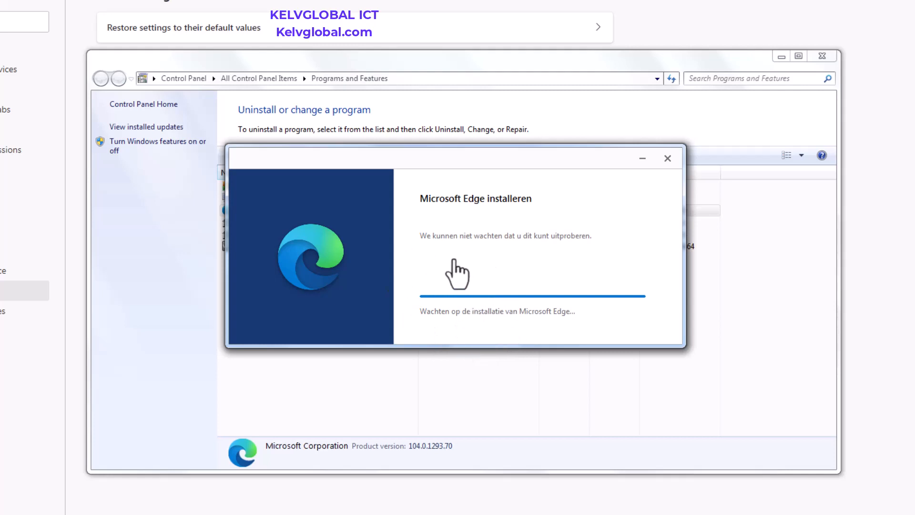
pyautogui.moveTo(462, 283)
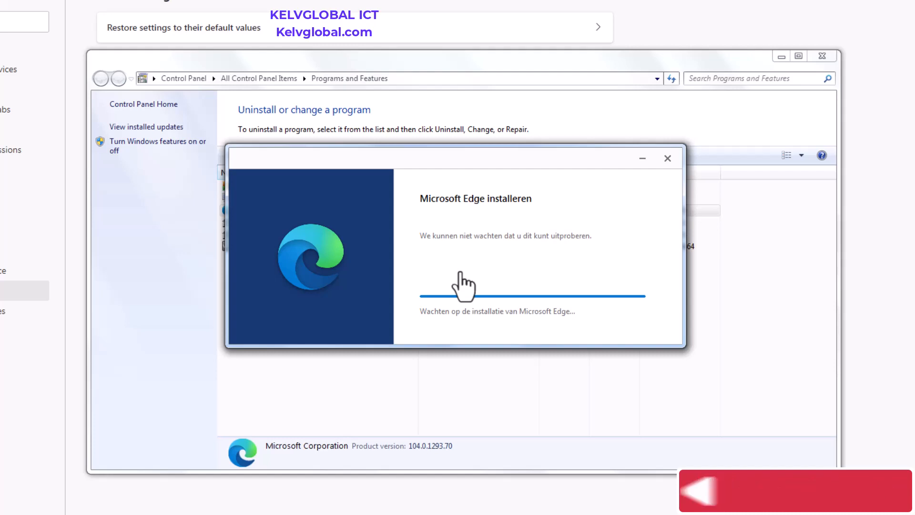
pyautogui.moveTo(535, 374)
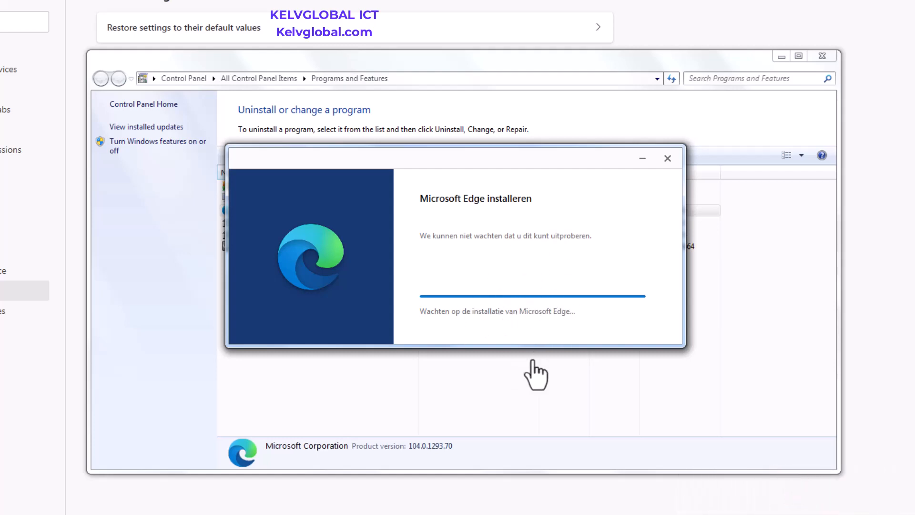
pyautogui.moveTo(649, 343)
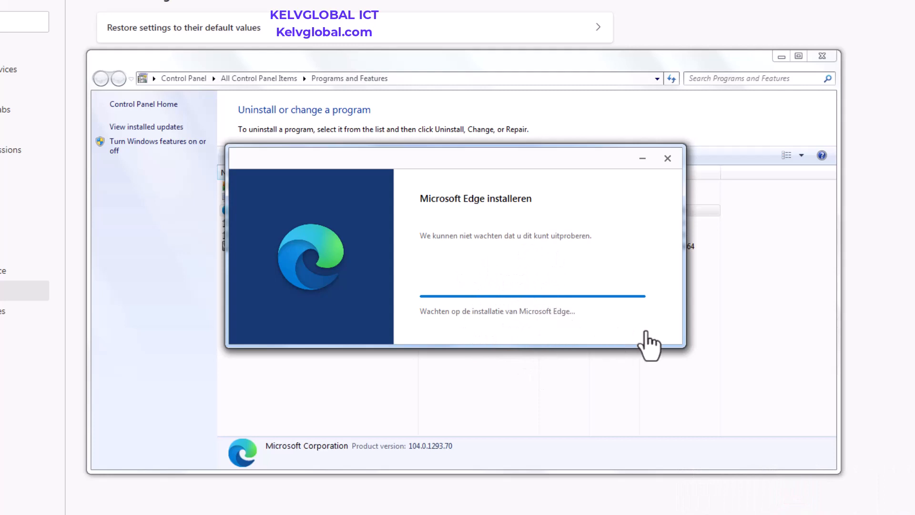
pyautogui.moveTo(869, 369)
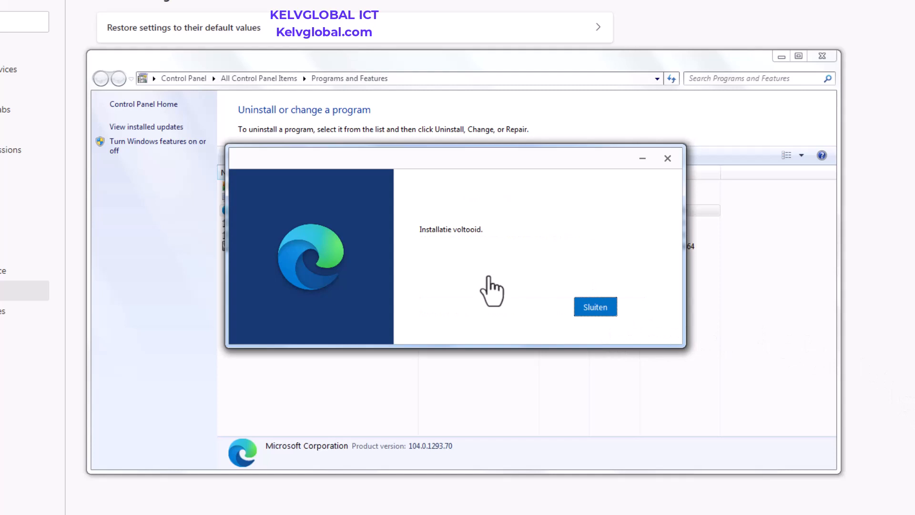
pyautogui.moveTo(520, 303)
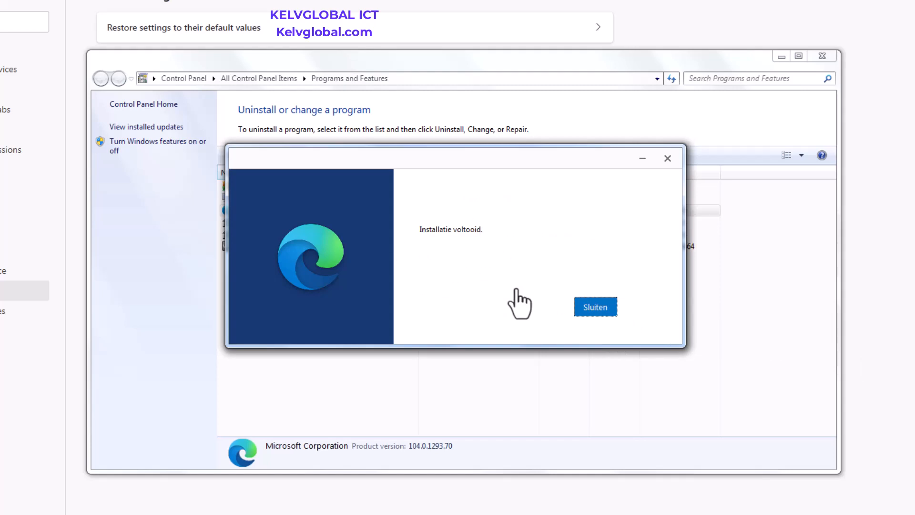
# Step: Close the finished installer and the Programs and Features window
pyautogui.click(595, 306)
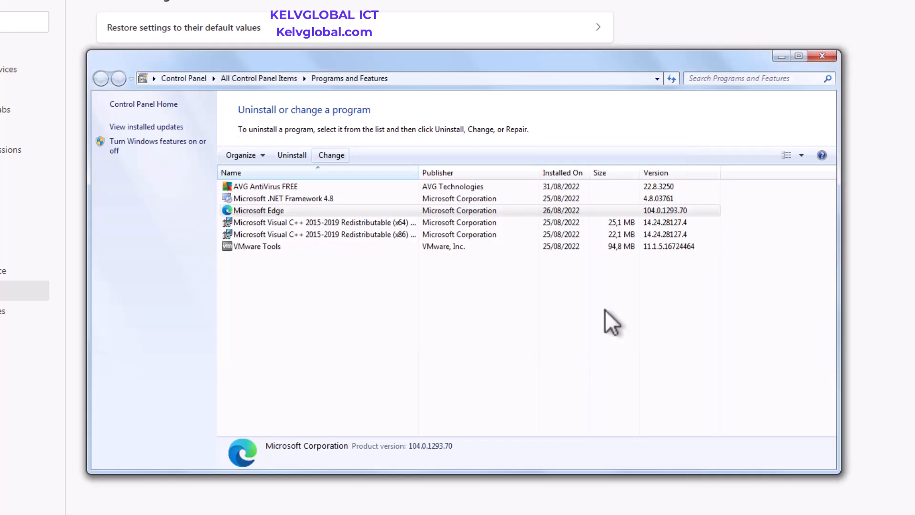
pyautogui.click(822, 56)
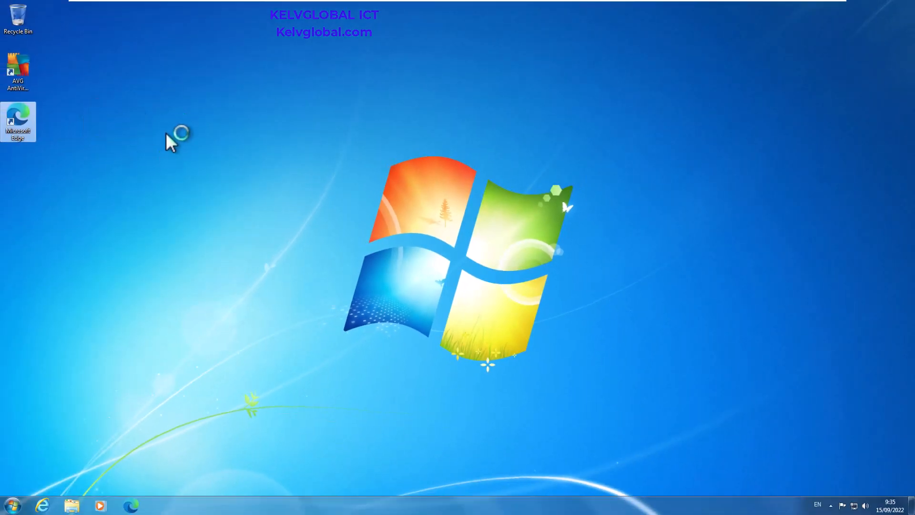
pyautogui.moveTo(172, 145)
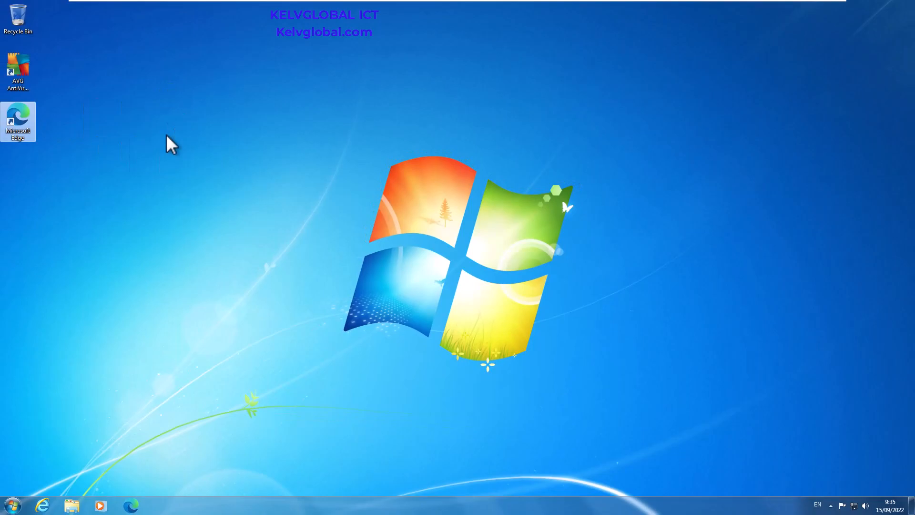
# Step: Launch the reinstalled Microsoft Edge from its desktop shortcut
pyautogui.doubleClick(18, 121)
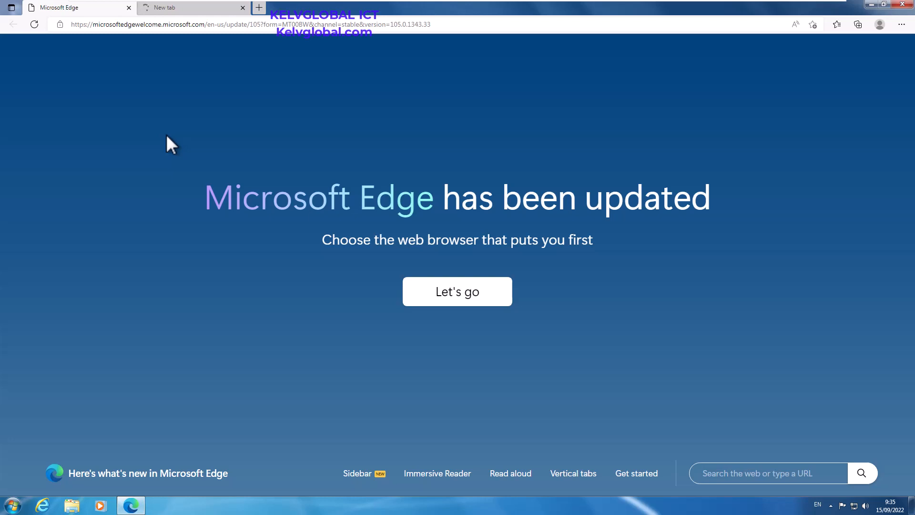
pyautogui.moveTo(363, 178)
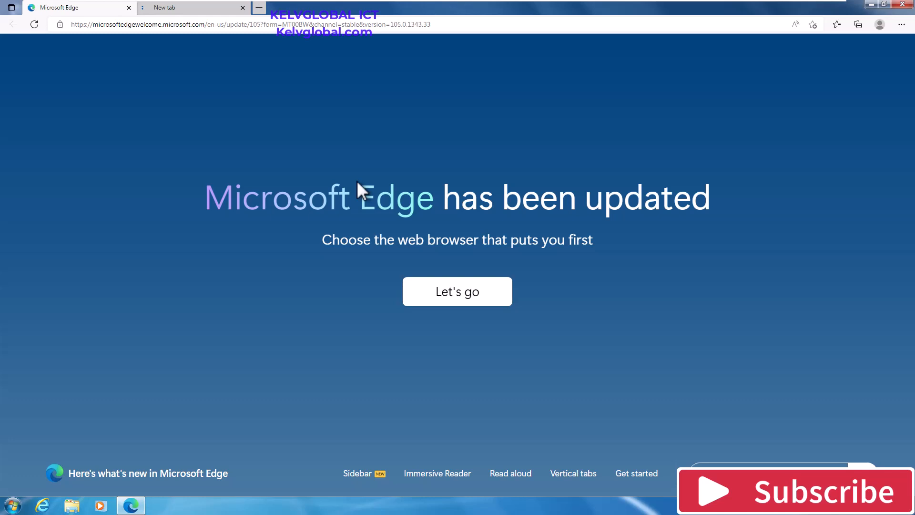
pyautogui.moveTo(506, 228)
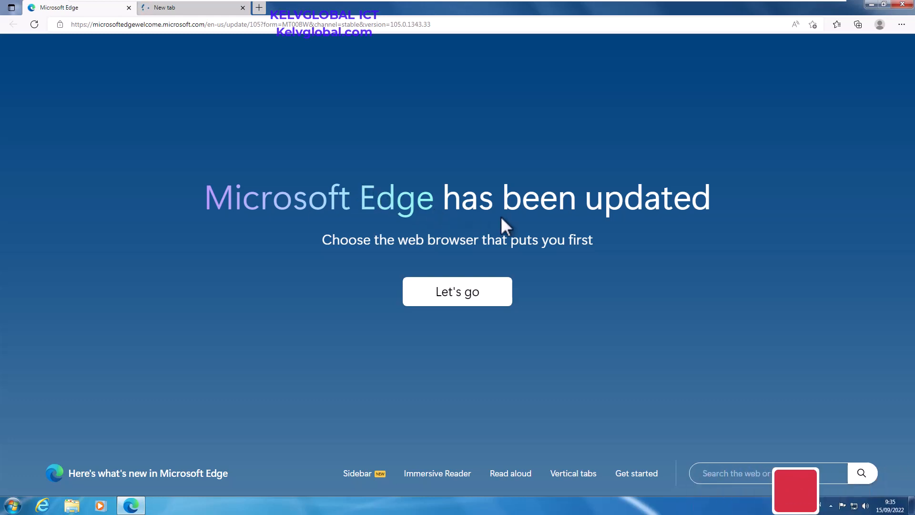